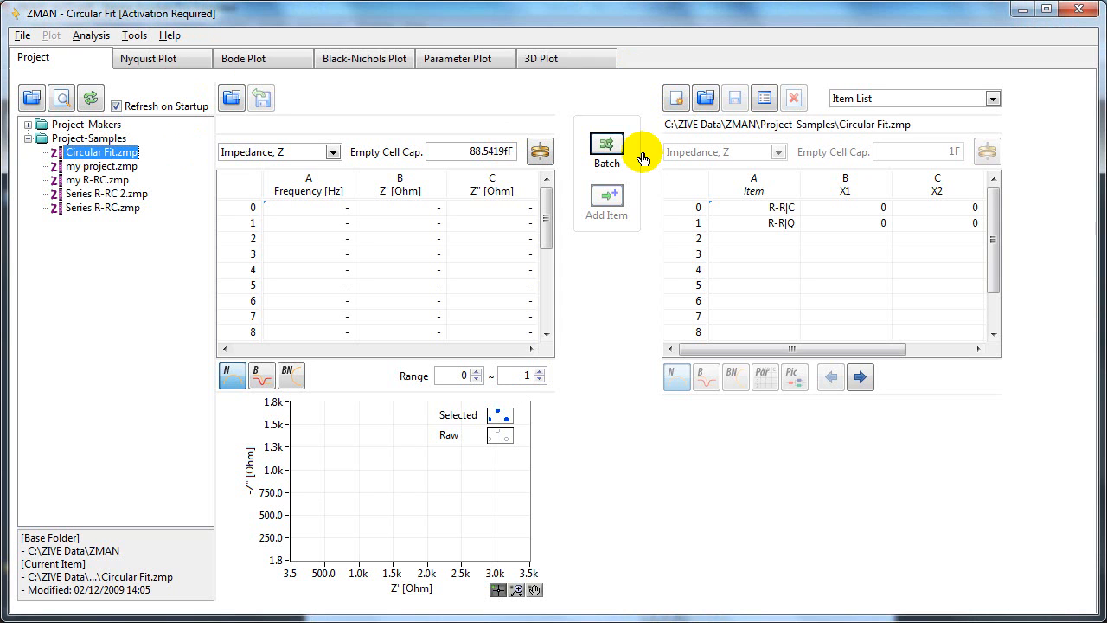
pyautogui.moveTo(862, 99)
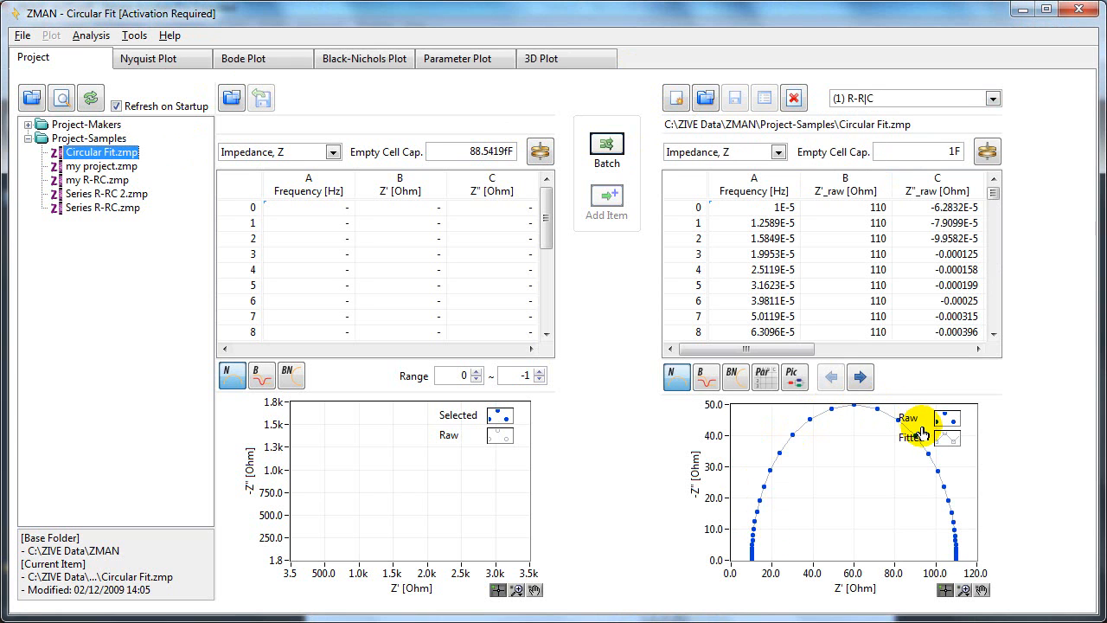
pyautogui.moveTo(142, 66)
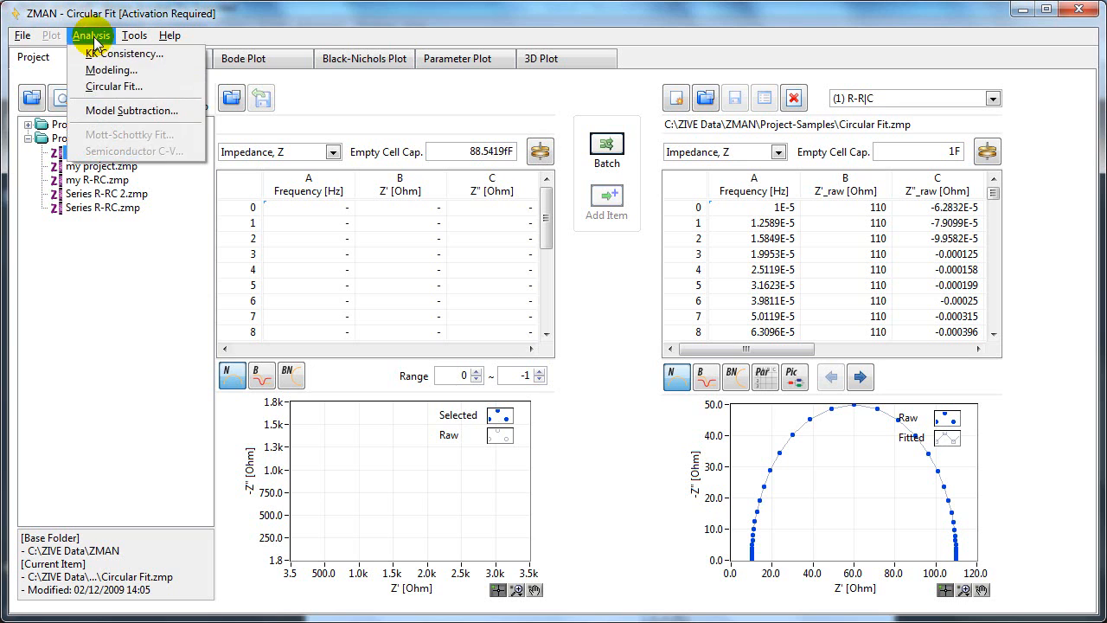
pyautogui.moveTo(111, 87)
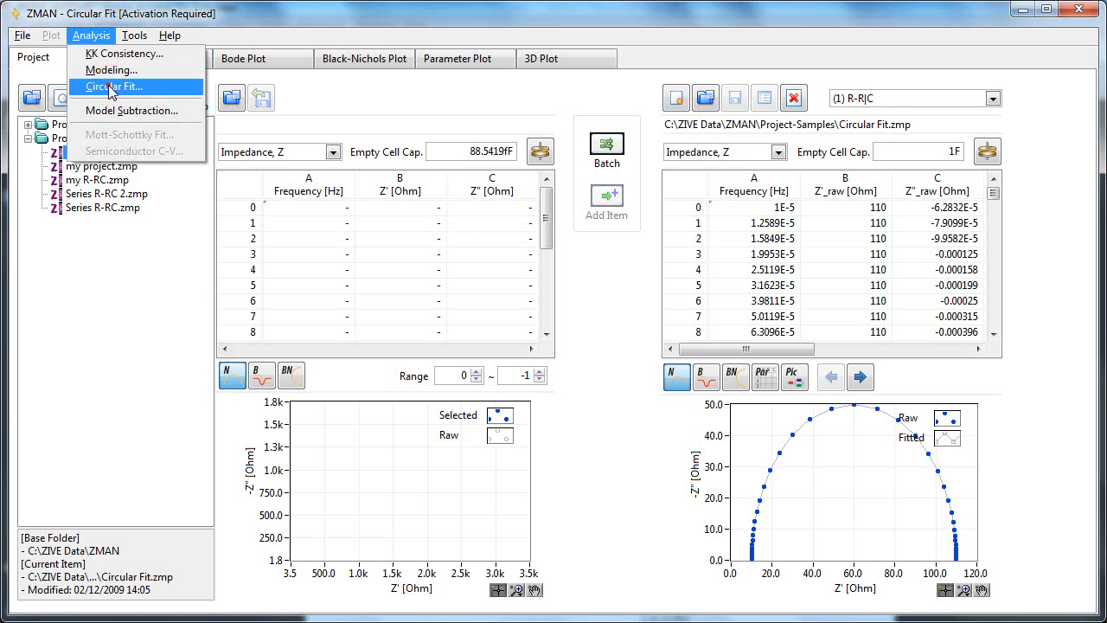
# Step: Start Circular Fit and check the Active Item list shows R-R|C
pyautogui.click(110, 87)
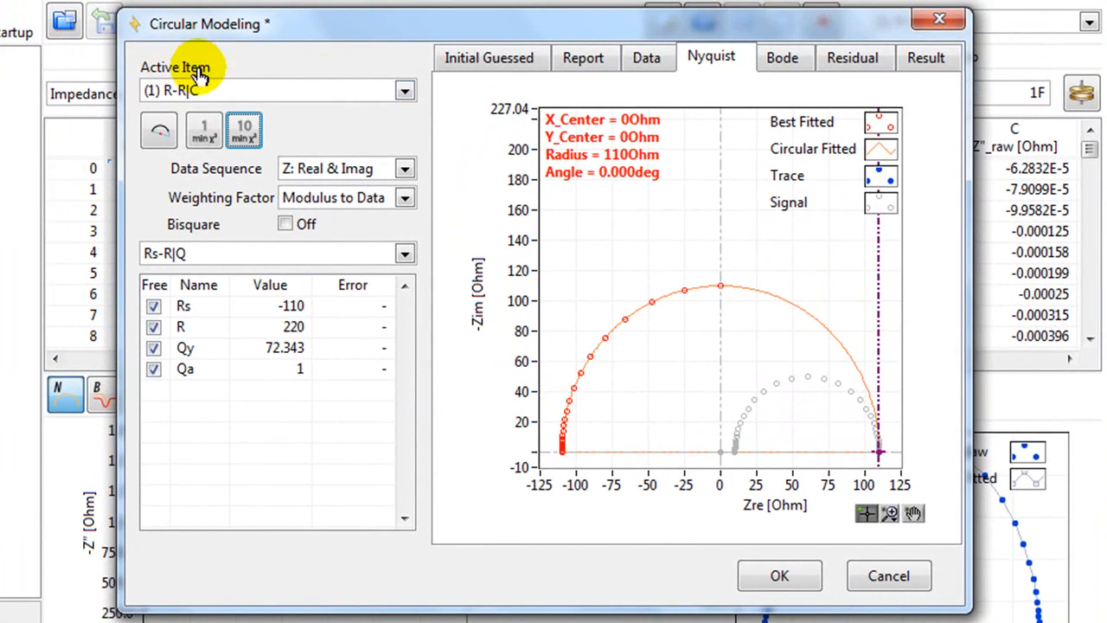
pyautogui.click(405, 90)
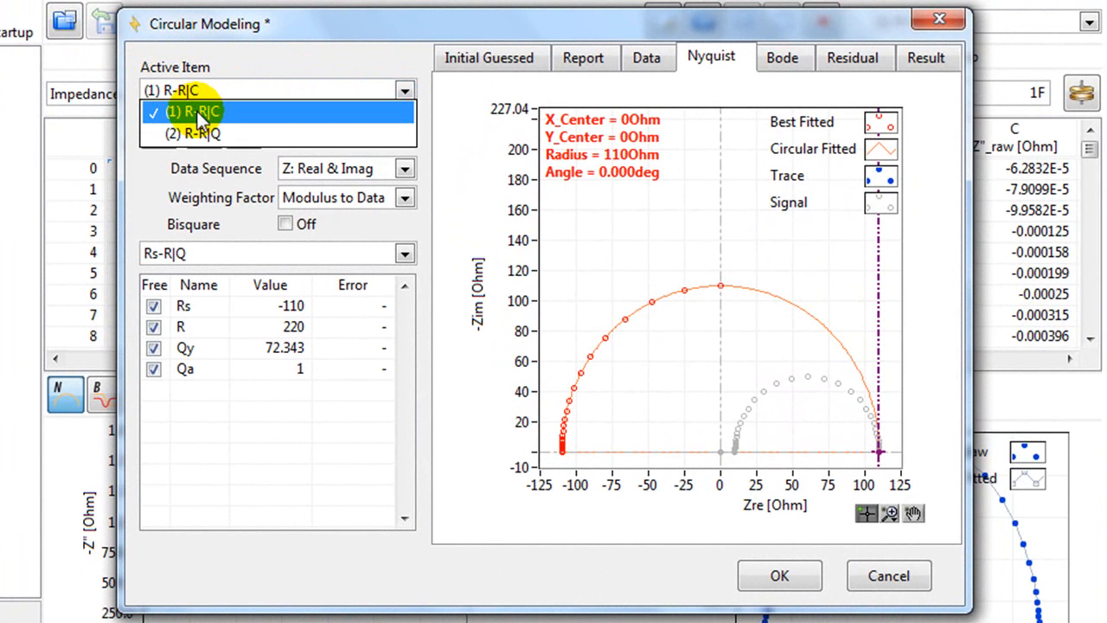
# Step: Keep R-R|C selected and bracket the semicircle with range cursors near 10 Ω and 110 Ω
pyautogui.click(204, 111)
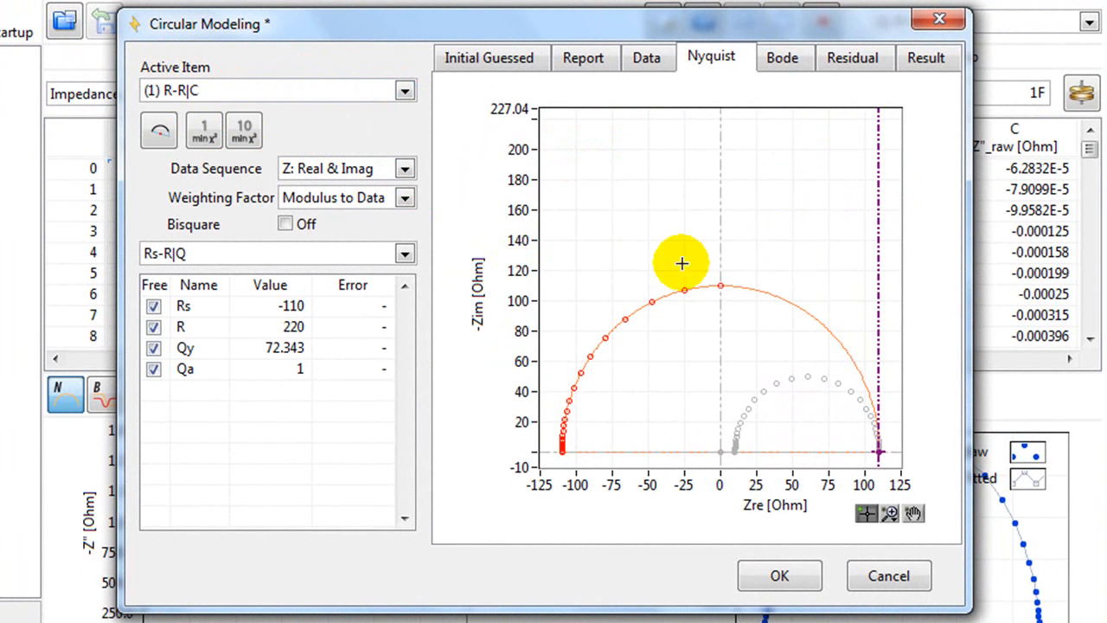
pyautogui.moveTo(878, 277)
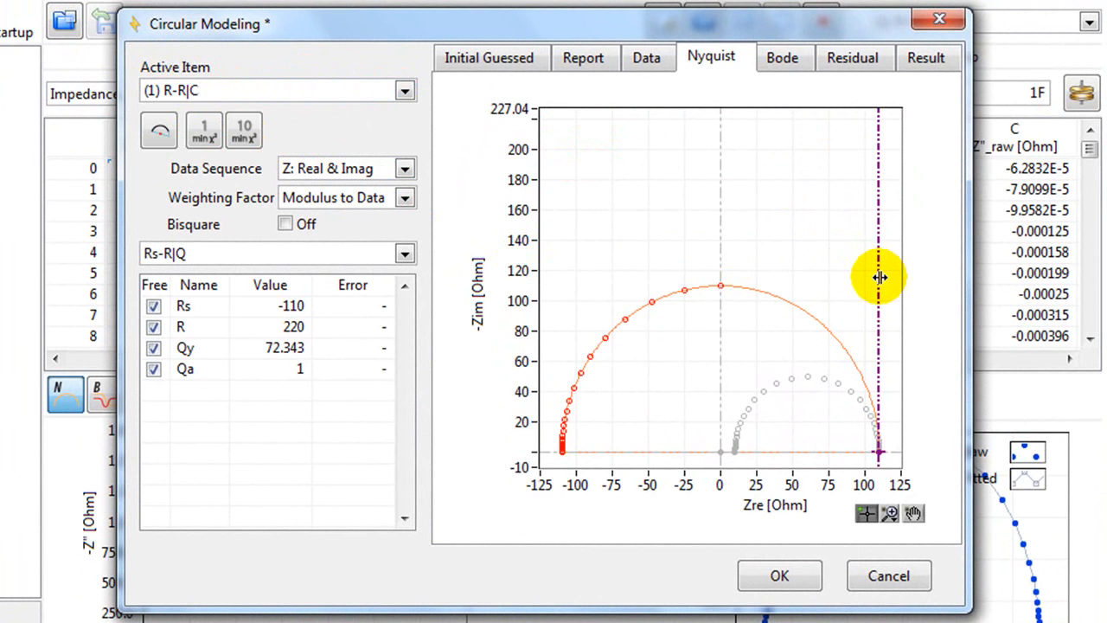
pyautogui.moveTo(878, 277); pyautogui.dragTo(734, 261)
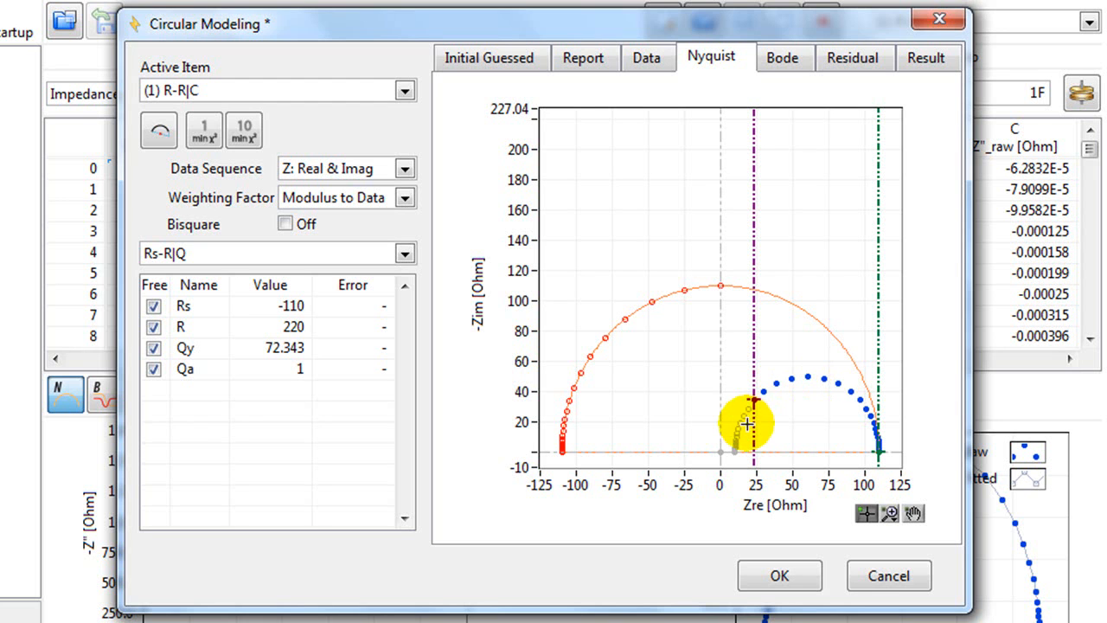
pyautogui.moveTo(746, 423); pyautogui.dragTo(750, 352)
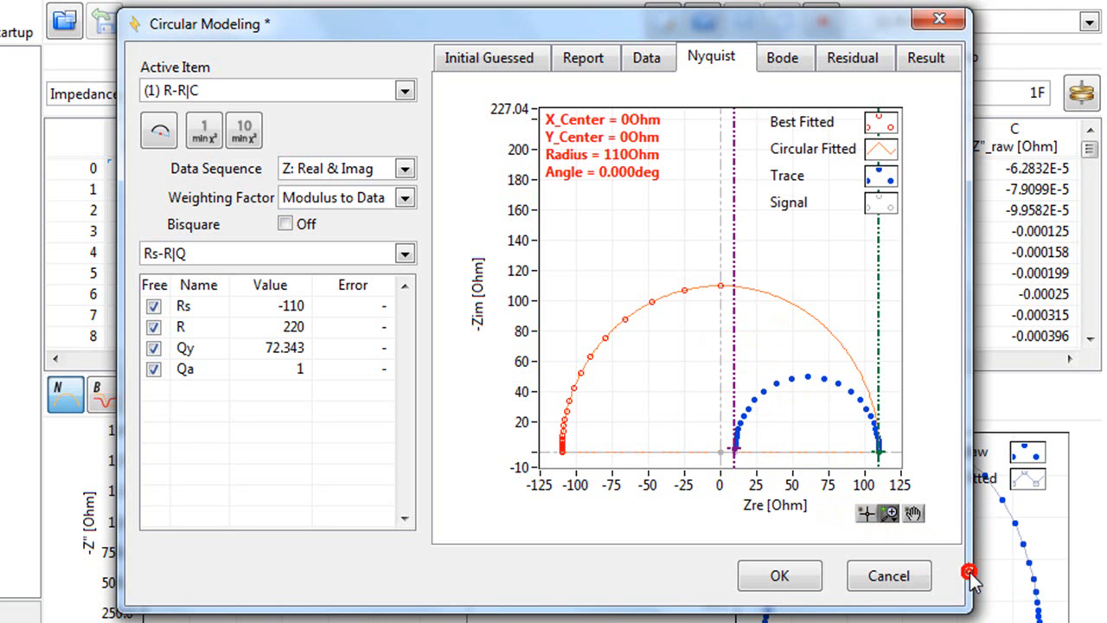
pyautogui.click(888, 512)
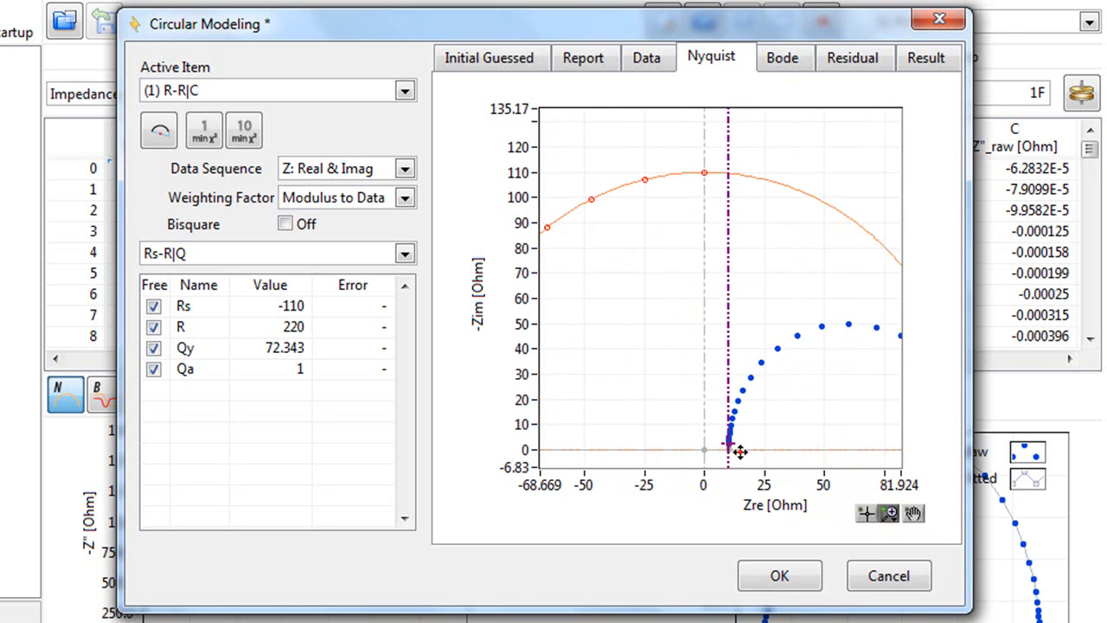
pyautogui.click(892, 513)
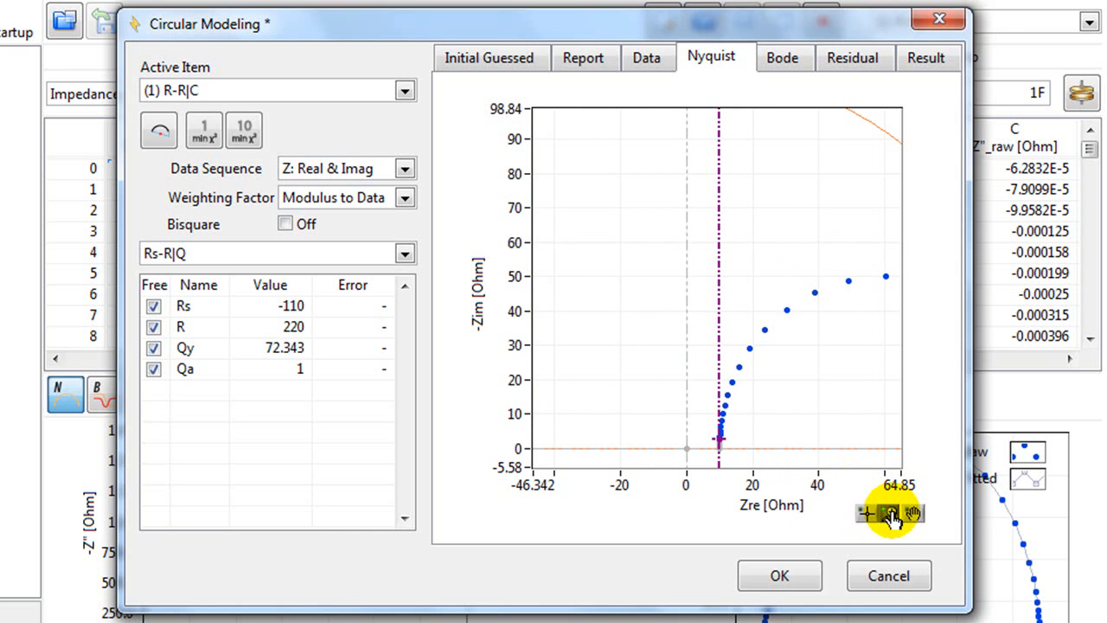
pyautogui.click(891, 515)
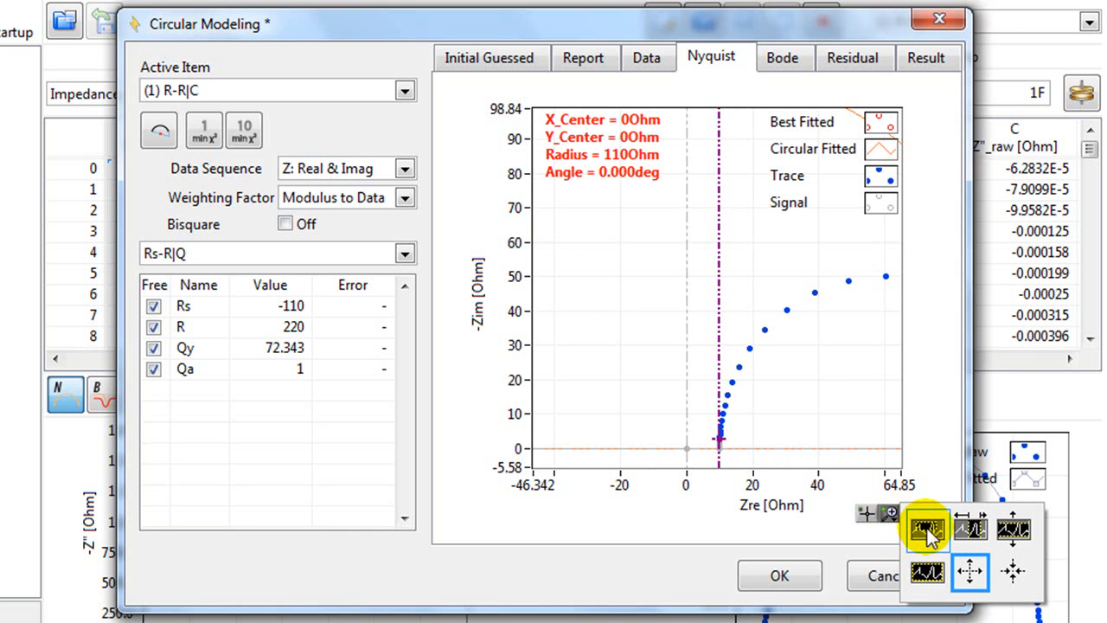
pyautogui.click(923, 528)
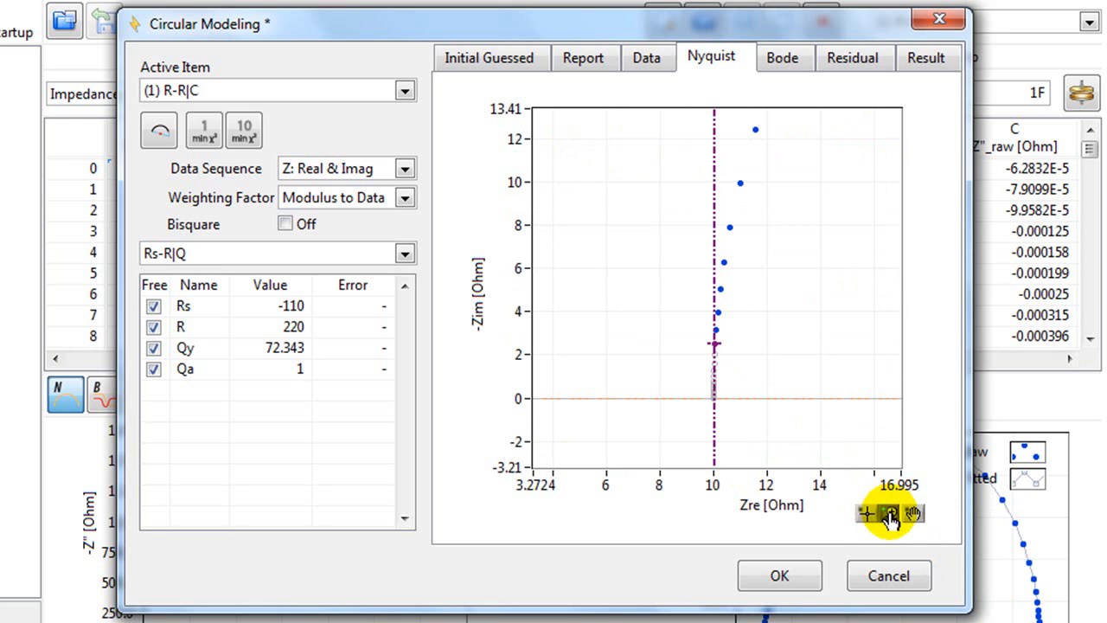
pyautogui.click(891, 511)
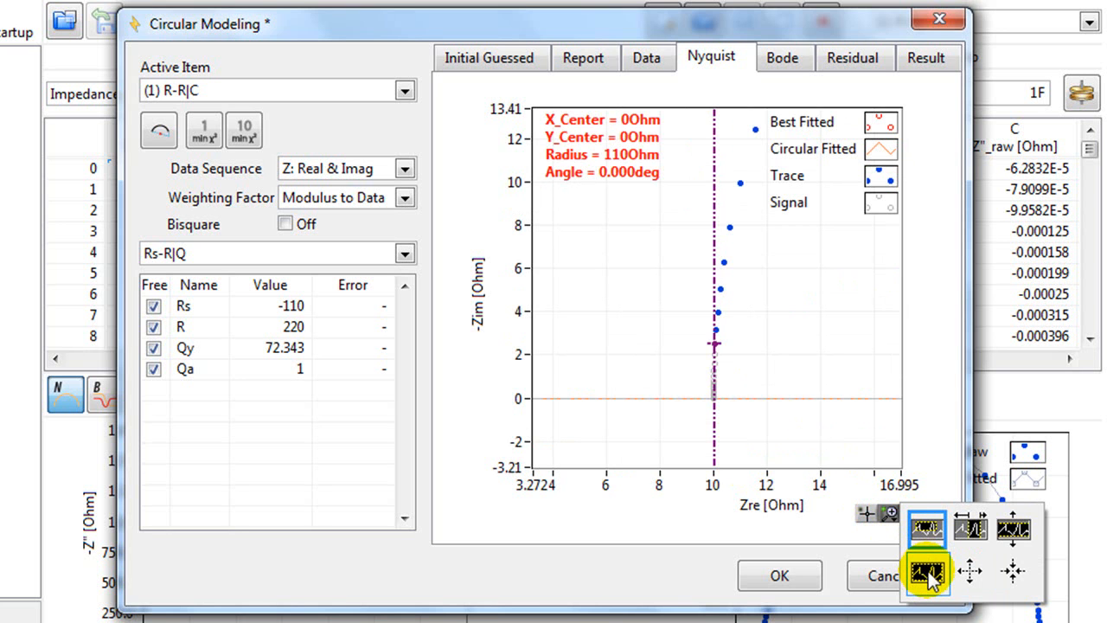
pyautogui.click(927, 571)
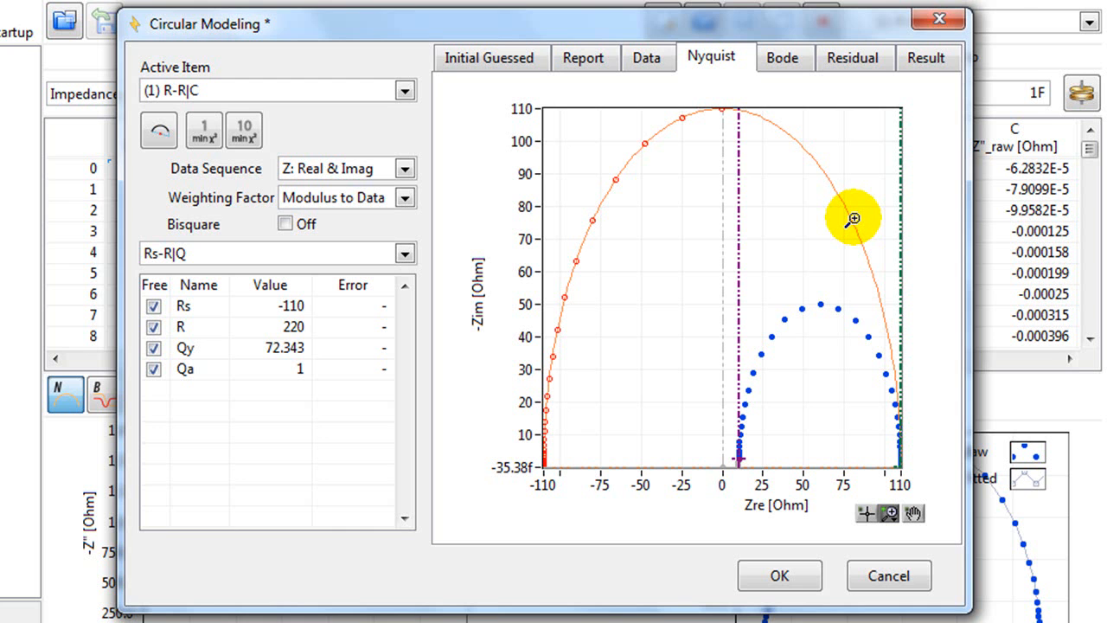
pyautogui.moveTo(743, 304)
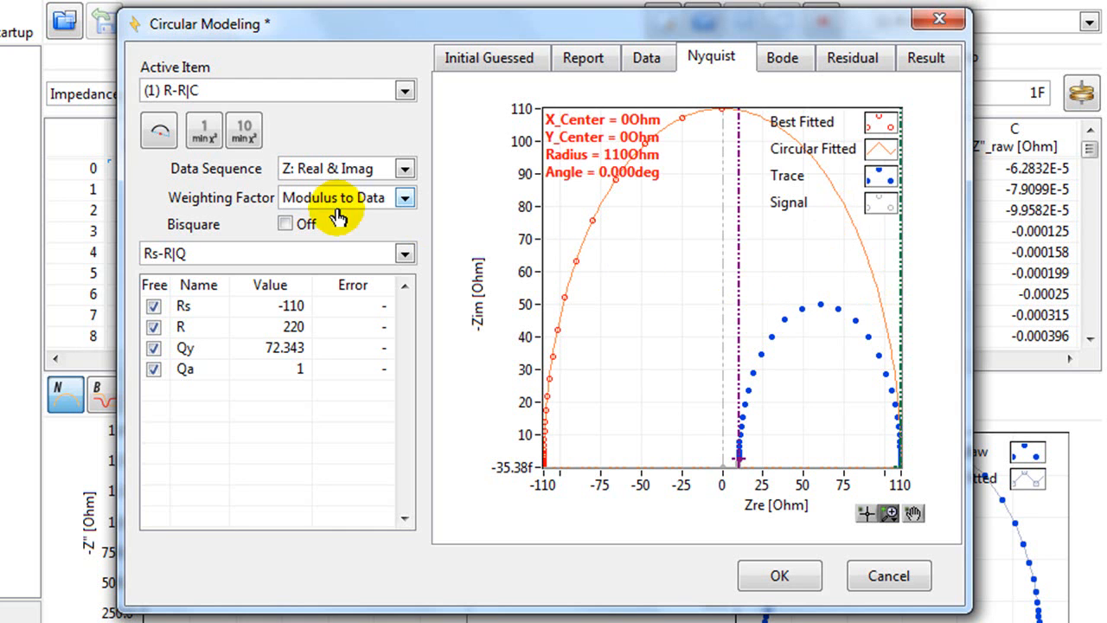
pyautogui.moveTo(160, 130)
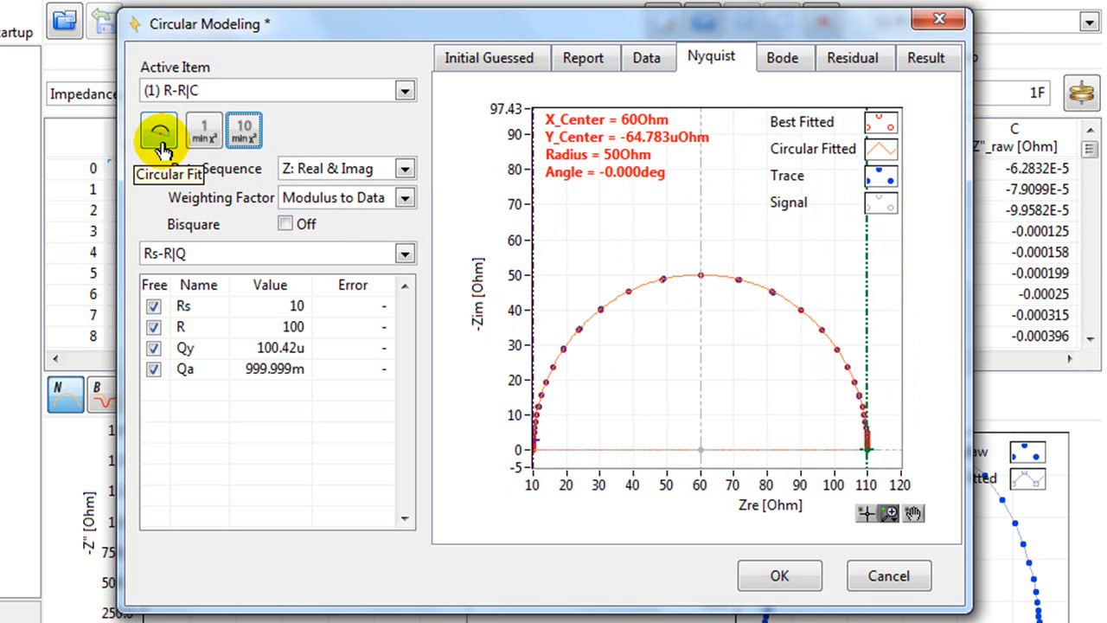
pyautogui.click(159, 130)
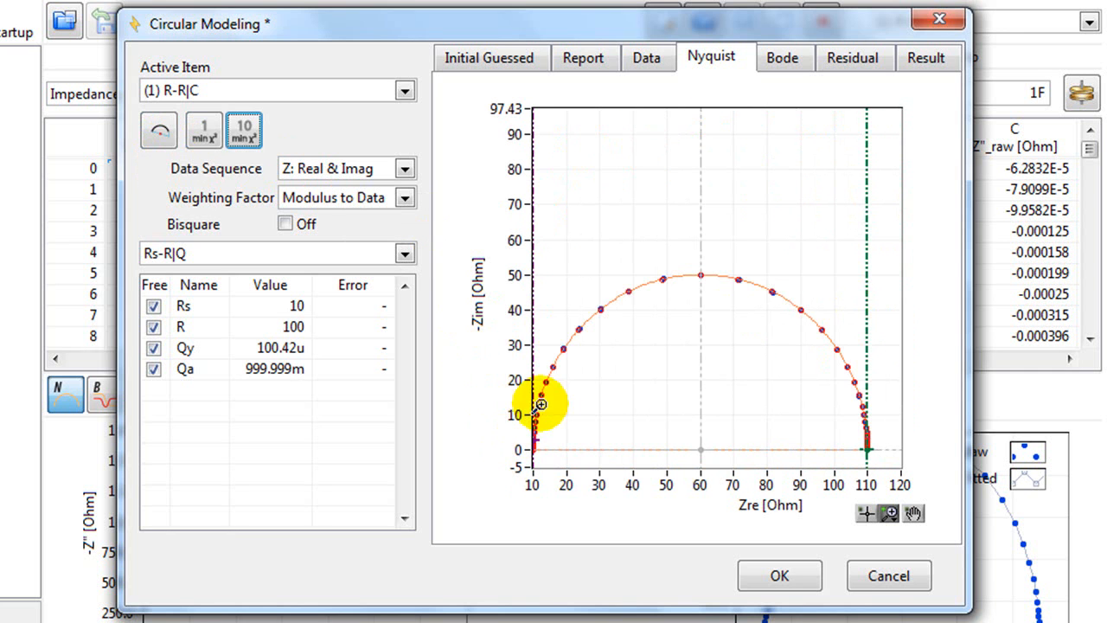
pyautogui.moveTo(828, 332)
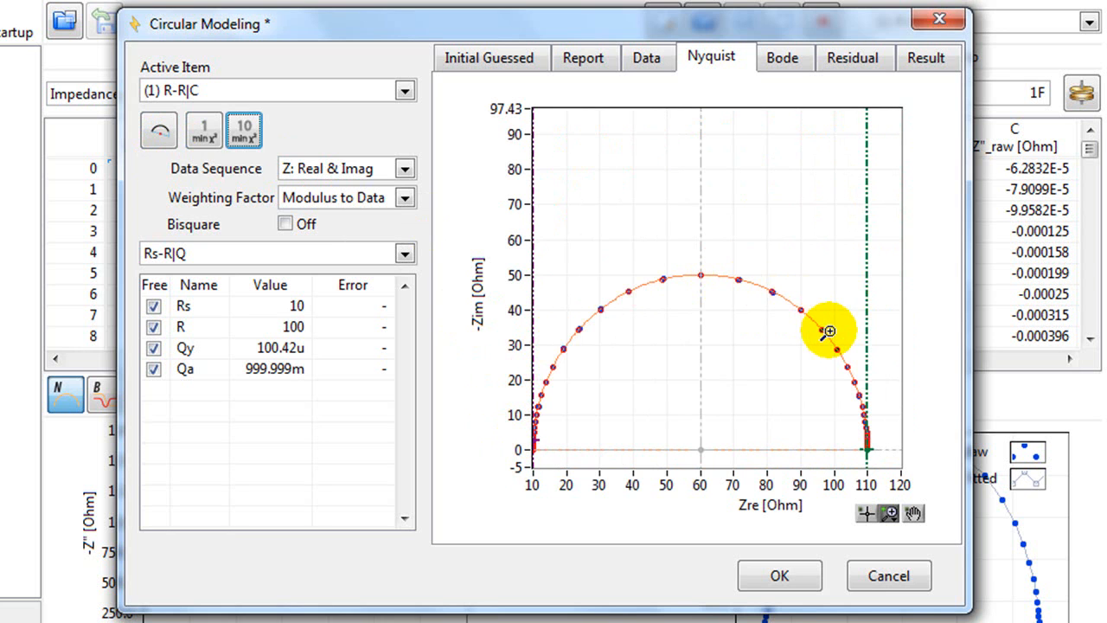
pyautogui.moveTo(656, 286)
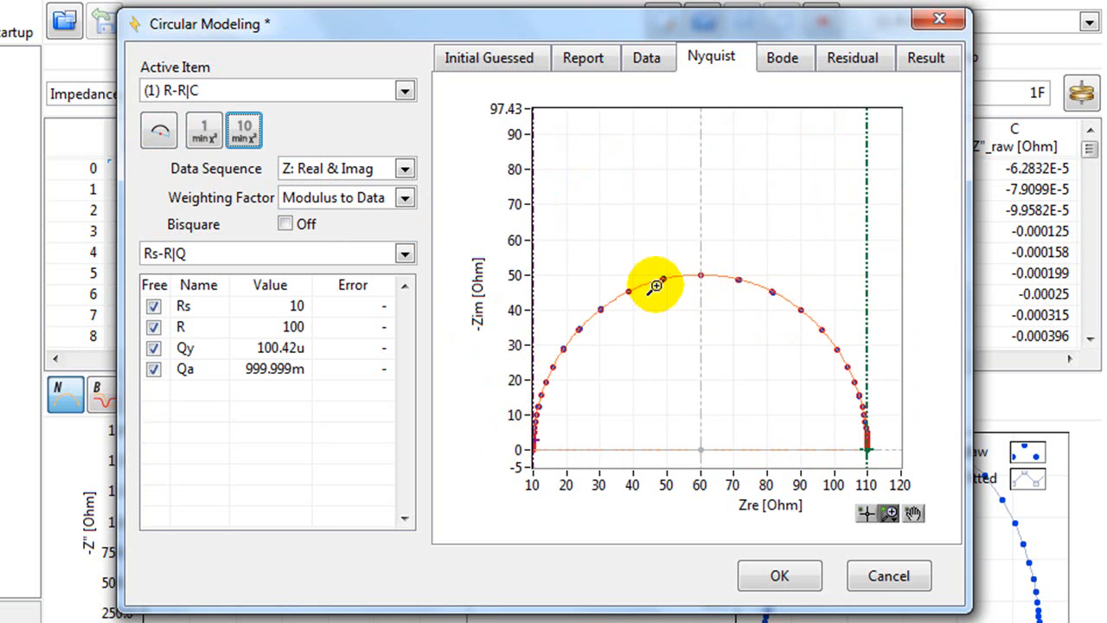
pyautogui.moveTo(855, 287)
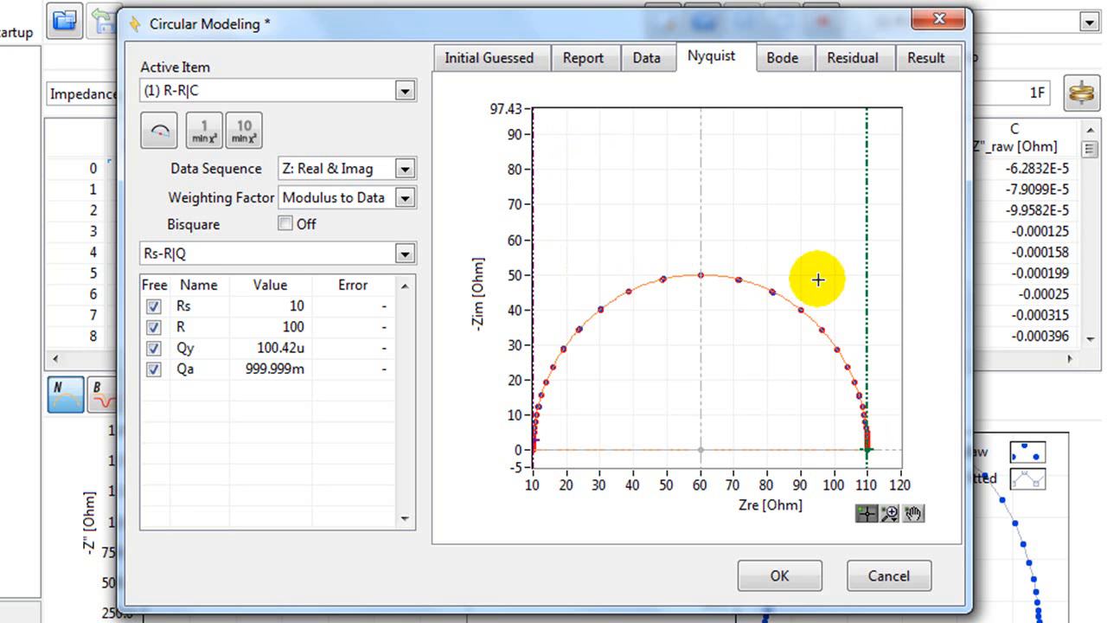
# Step: Show centre/radius values, minimise 10 rounds (Qy ≈ 99.998 µ) and set Qa to 1
pyautogui.click(204, 131)
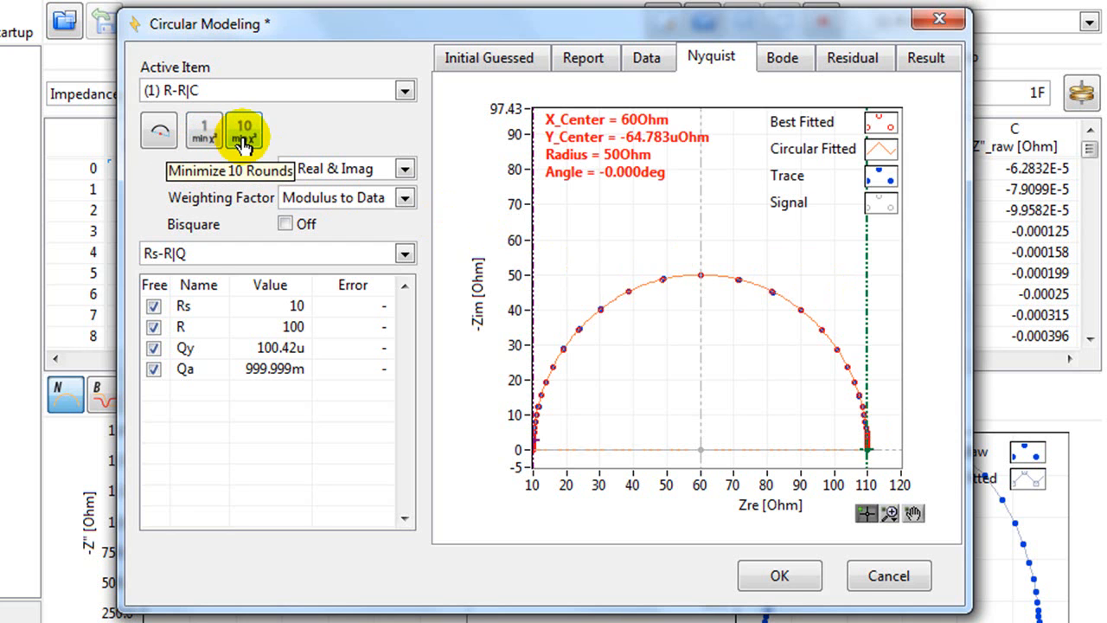
pyautogui.click(244, 130)
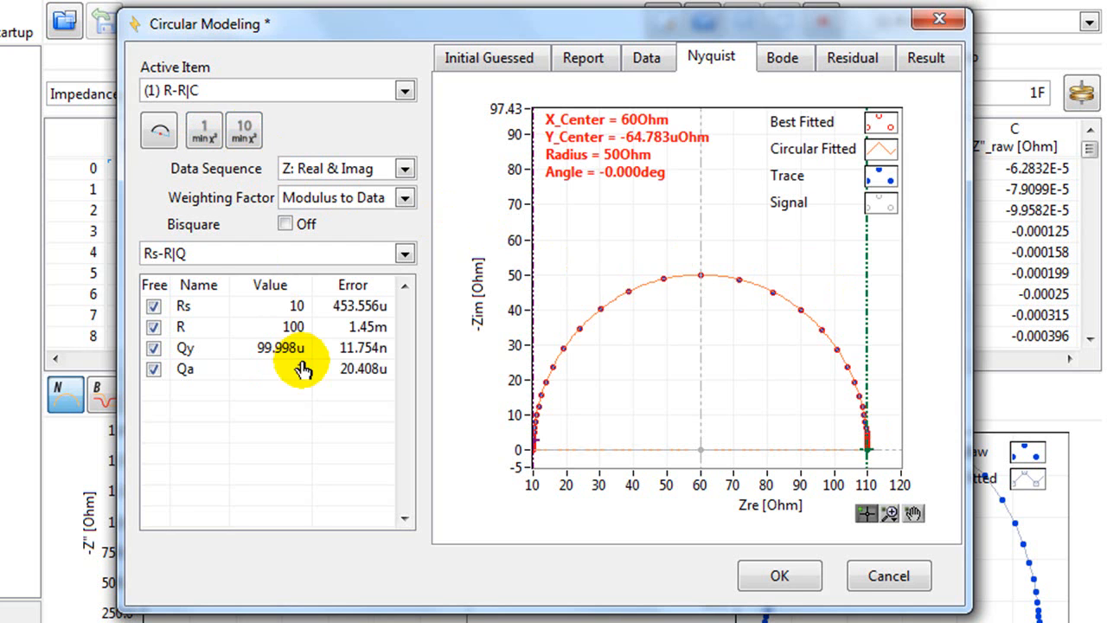
pyautogui.click(281, 368)
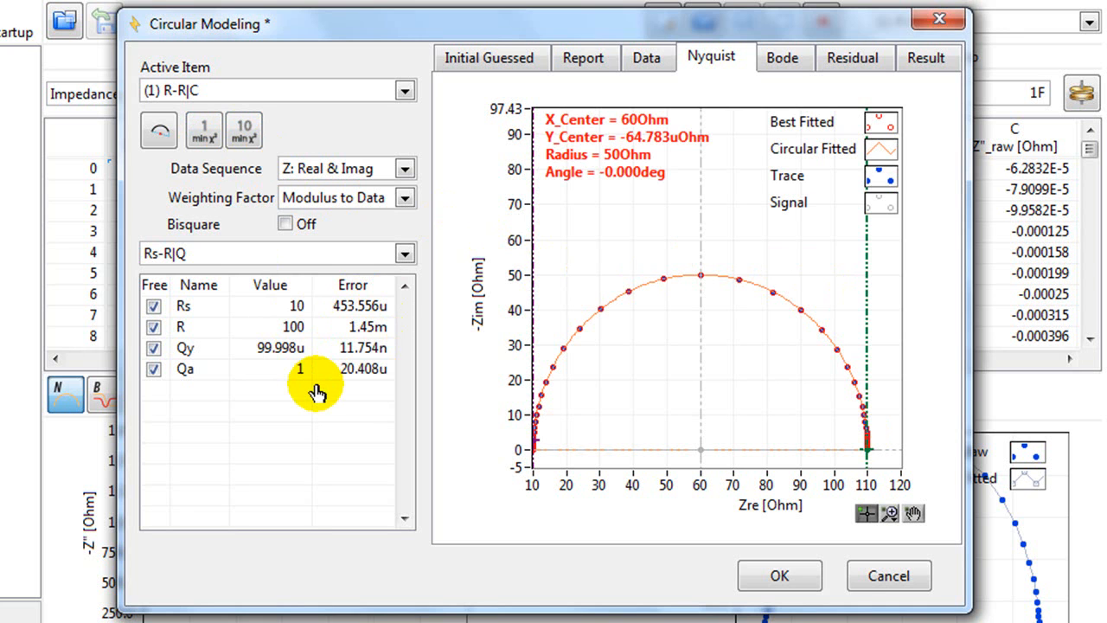
# Step: Switch the equivalent circuit model to Rs-(R-W)|Q and view its guess
pyautogui.click(405, 252)
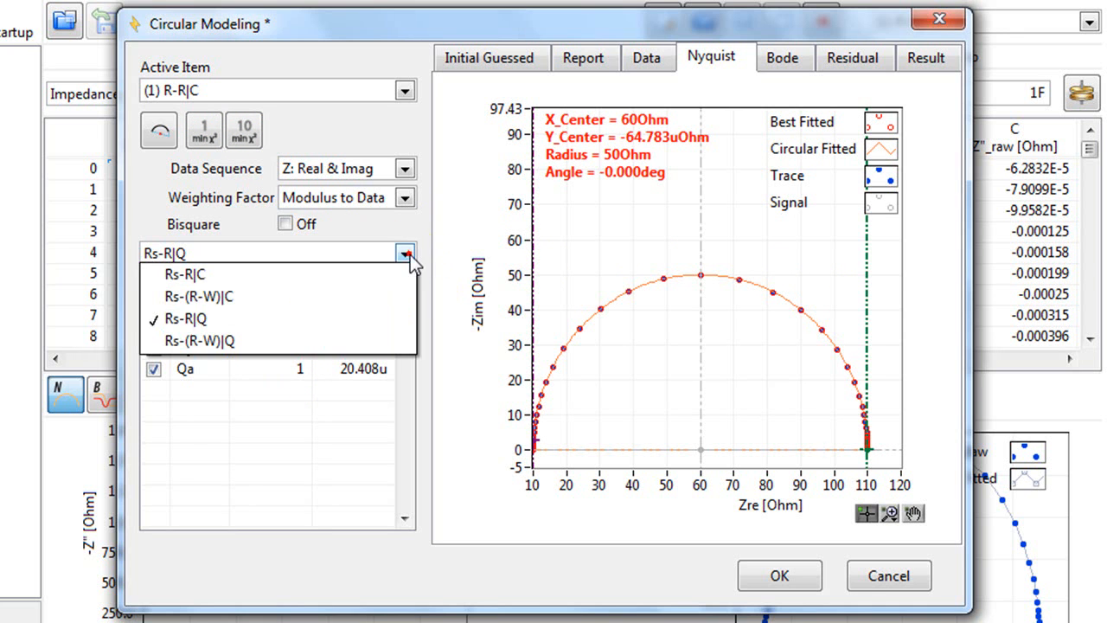
pyautogui.moveTo(276, 341)
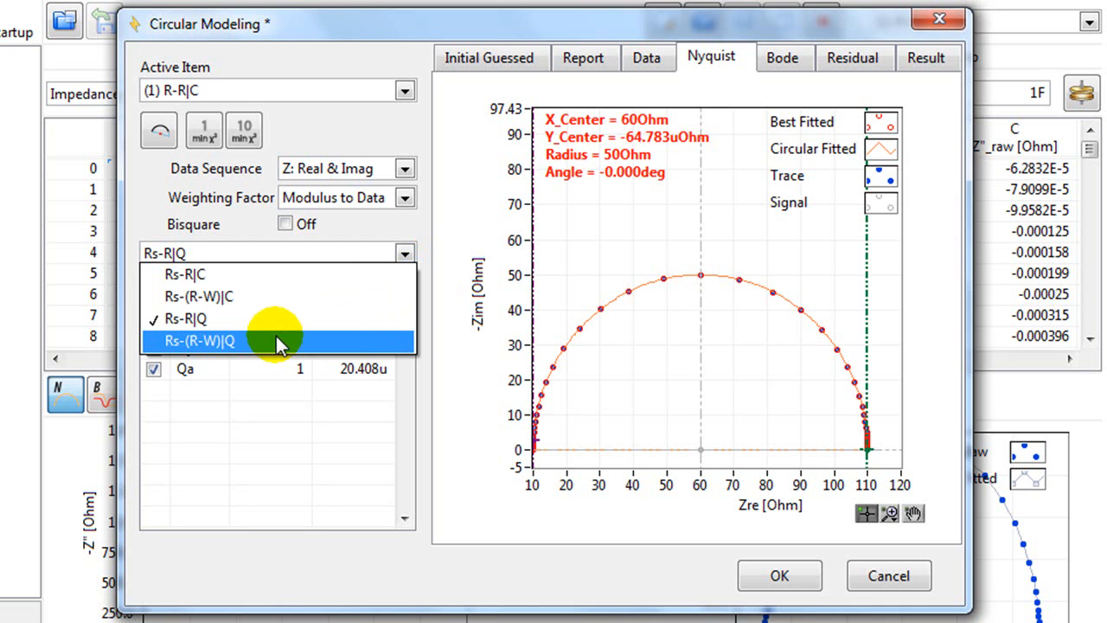
pyautogui.click(199, 339)
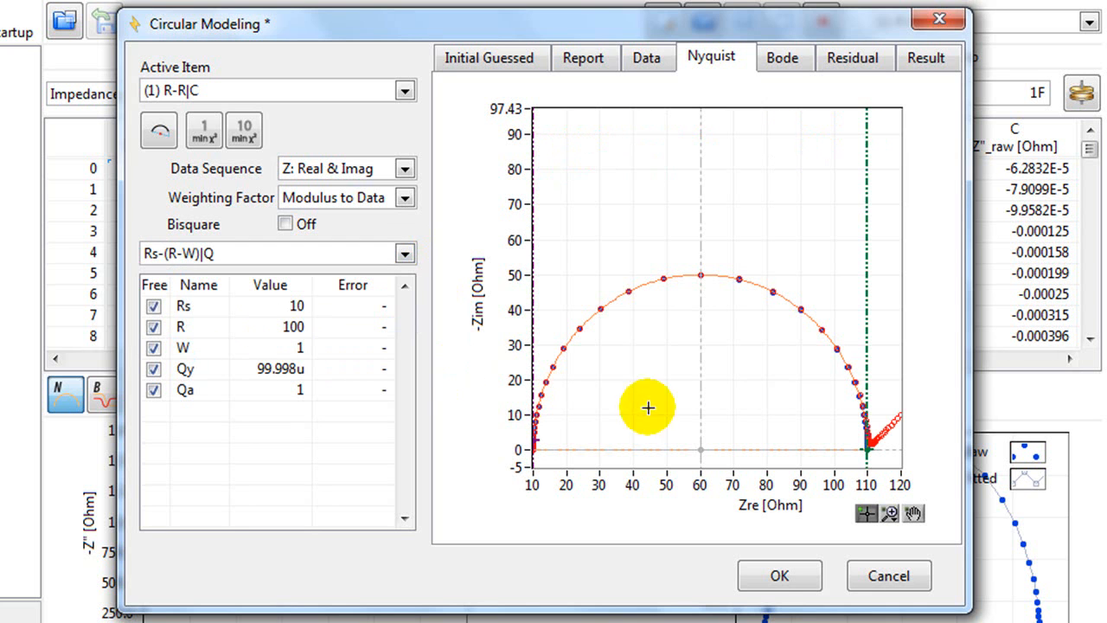
pyautogui.moveTo(707, 388)
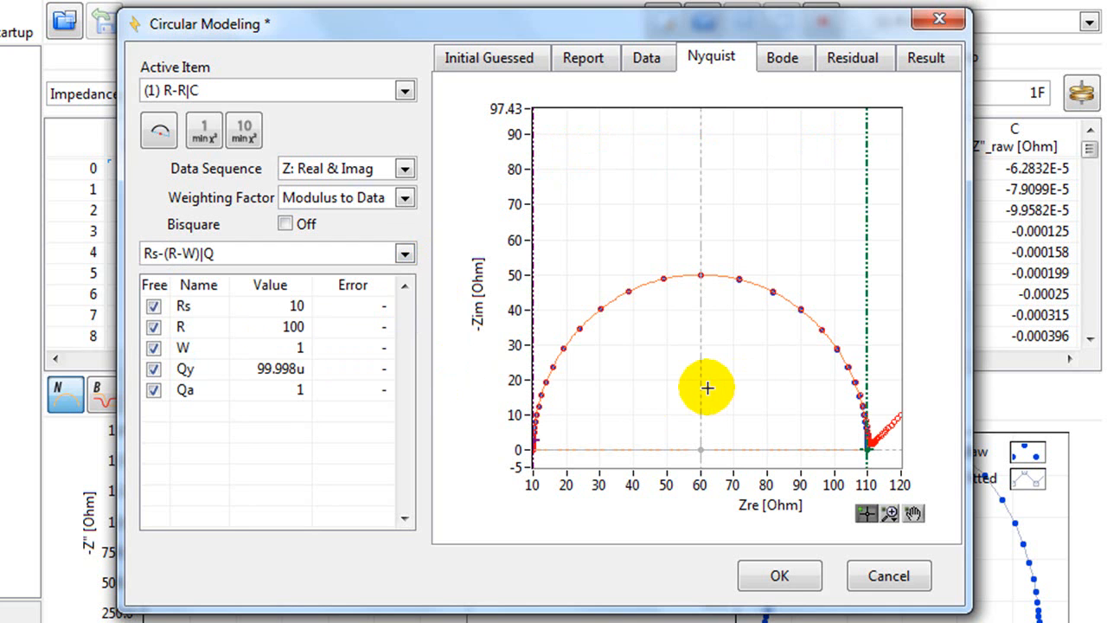
pyautogui.click(204, 130)
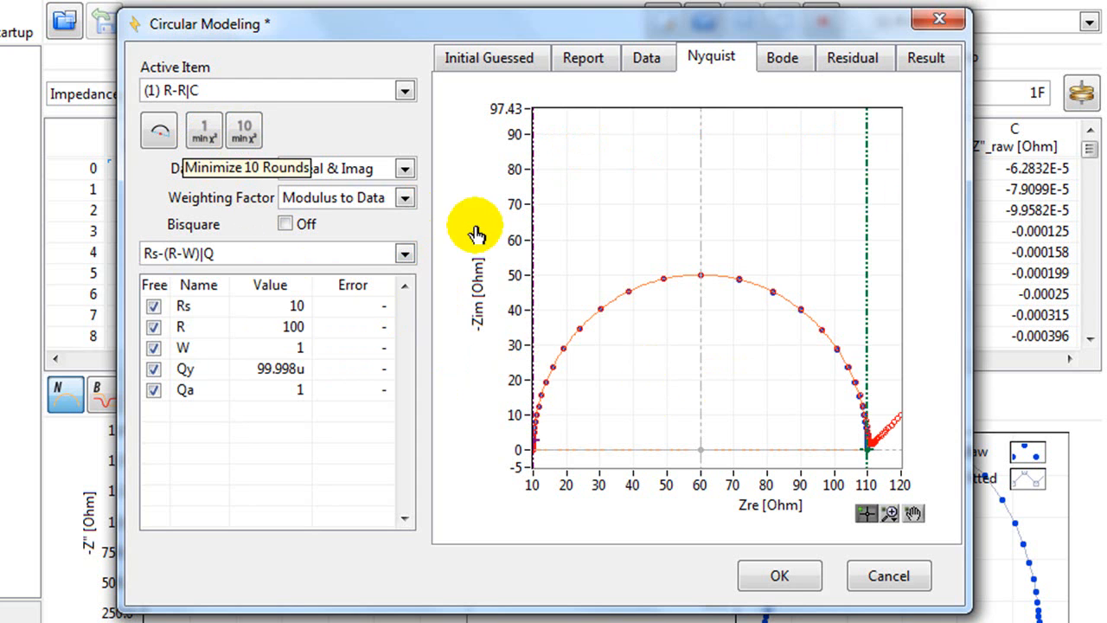
# Step: Return to the Rs-R|Q model with centre 60 Ω, diameter 100 Ω
pyautogui.click(401, 253)
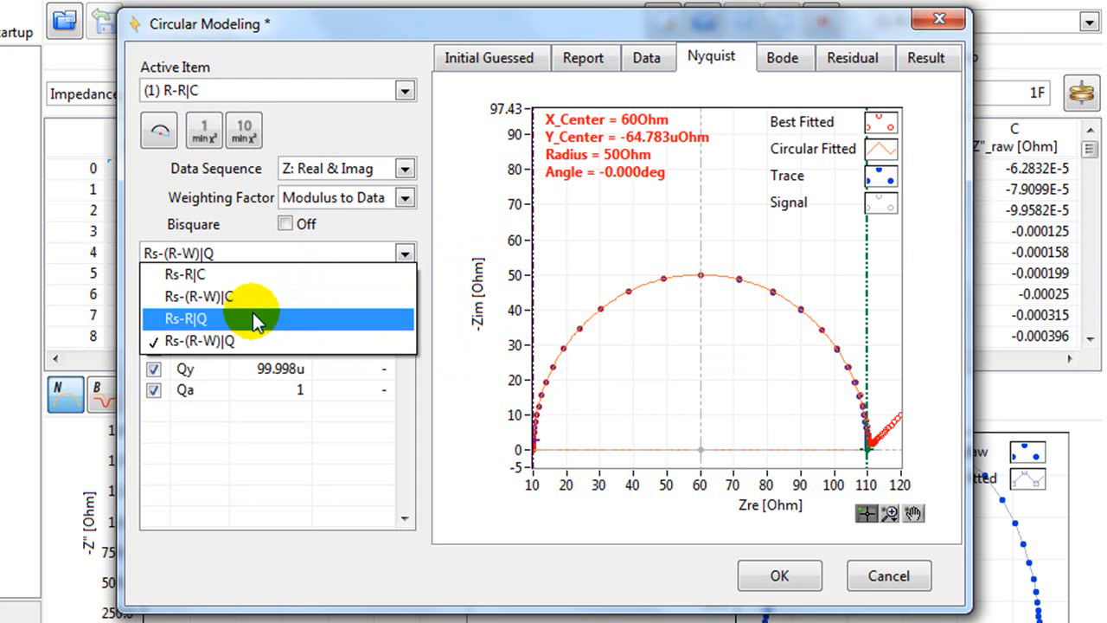
pyautogui.click(185, 318)
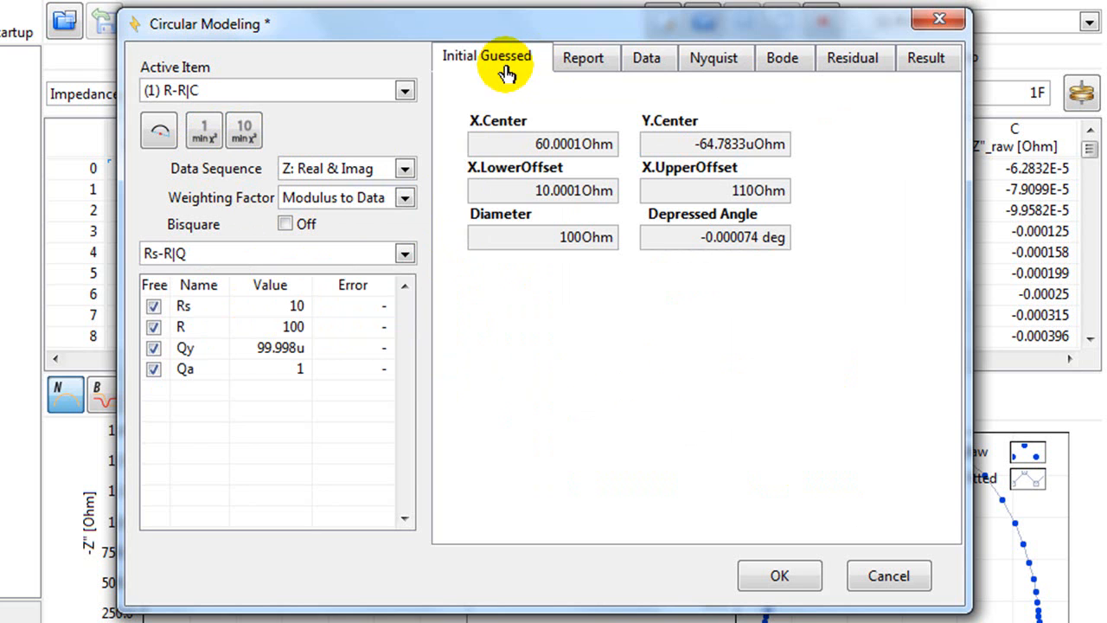
# Step: Review the Report and Data table with its copy options, then show the Bode plot
pyautogui.click(581, 57)
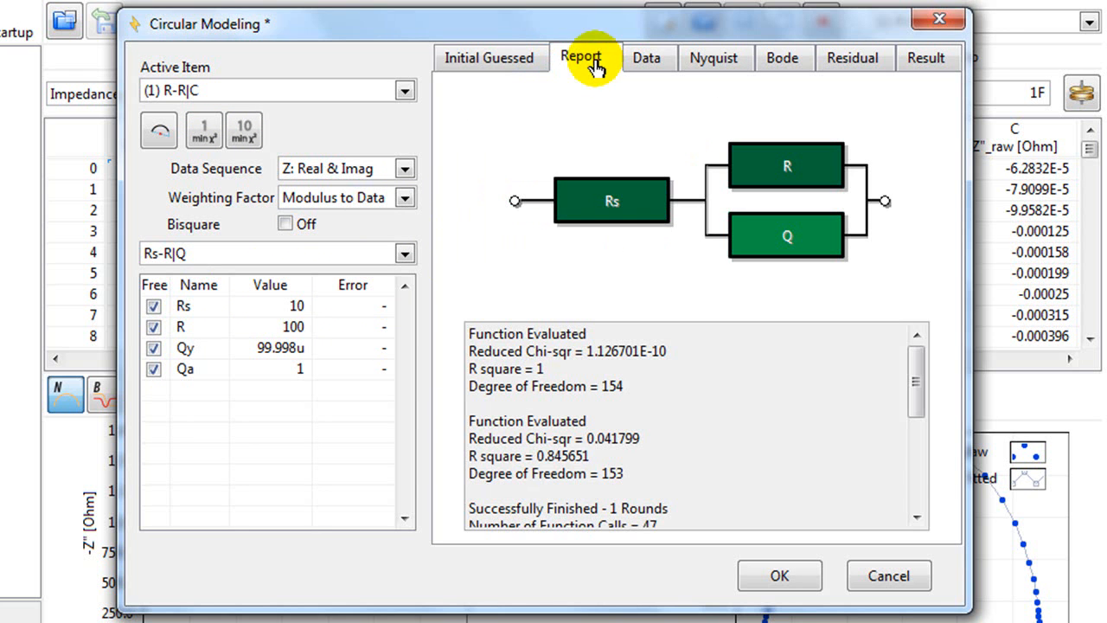
pyautogui.click(644, 57)
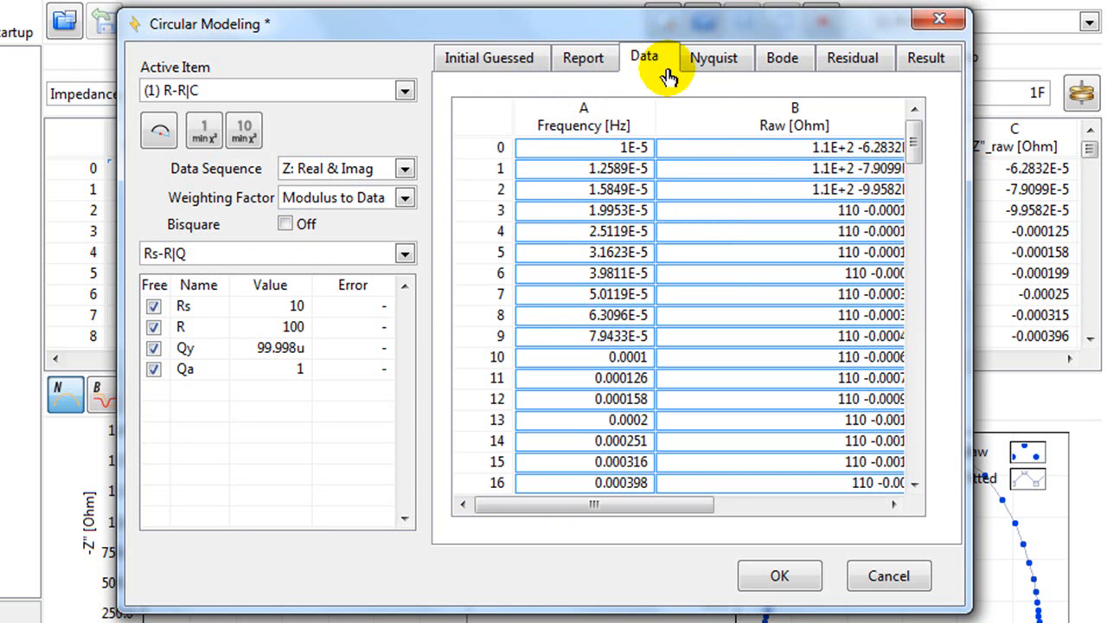
pyautogui.rightClick(700, 211)
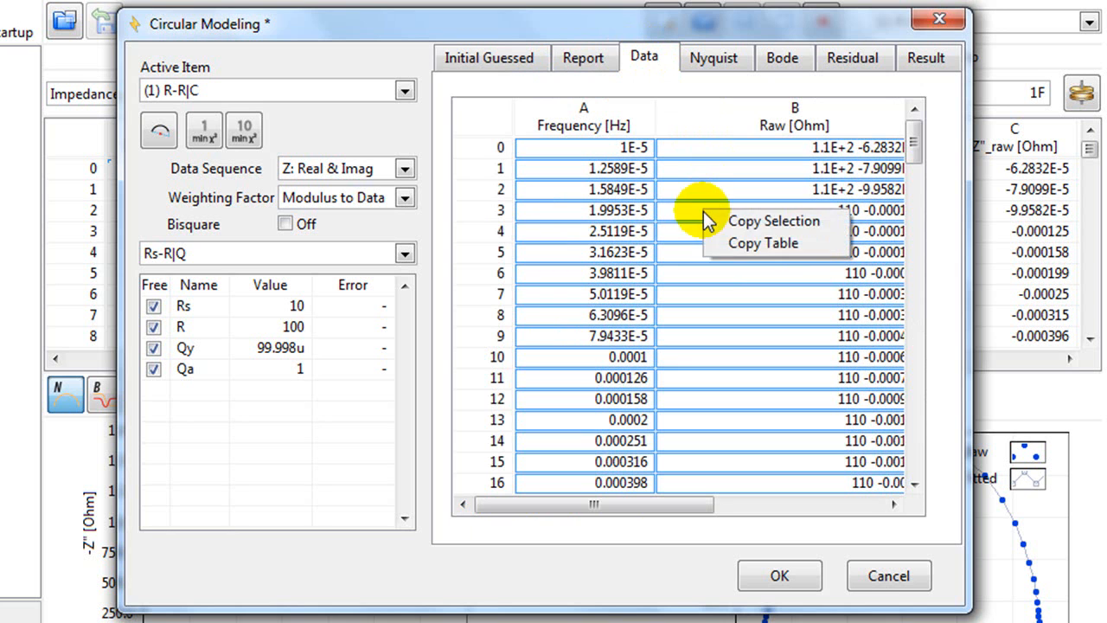
pyautogui.moveTo(799, 242)
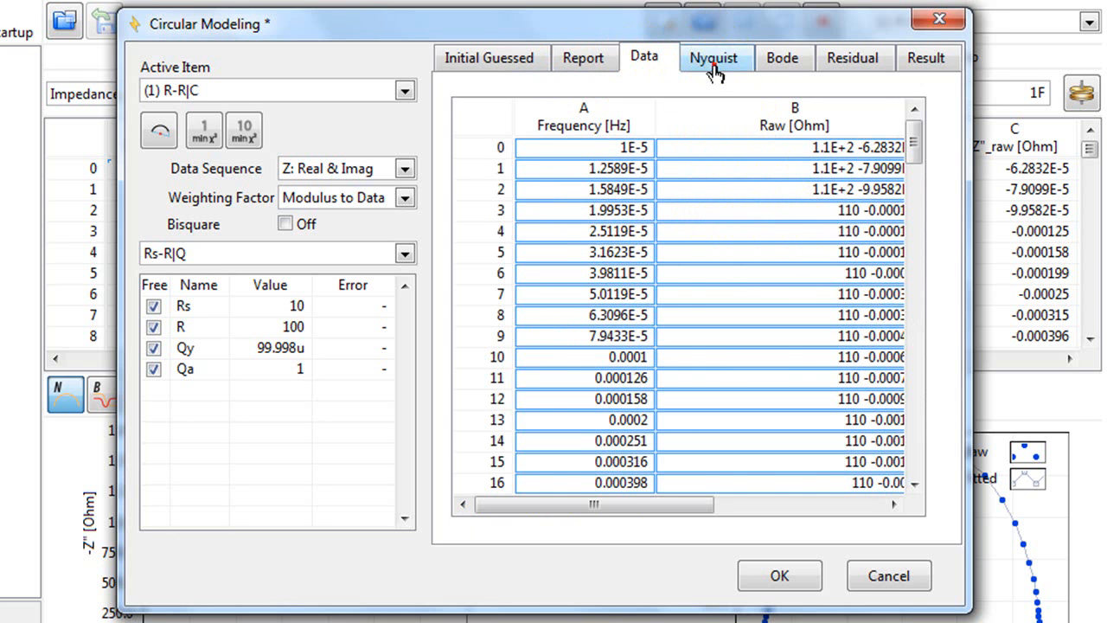
pyautogui.click(778, 59)
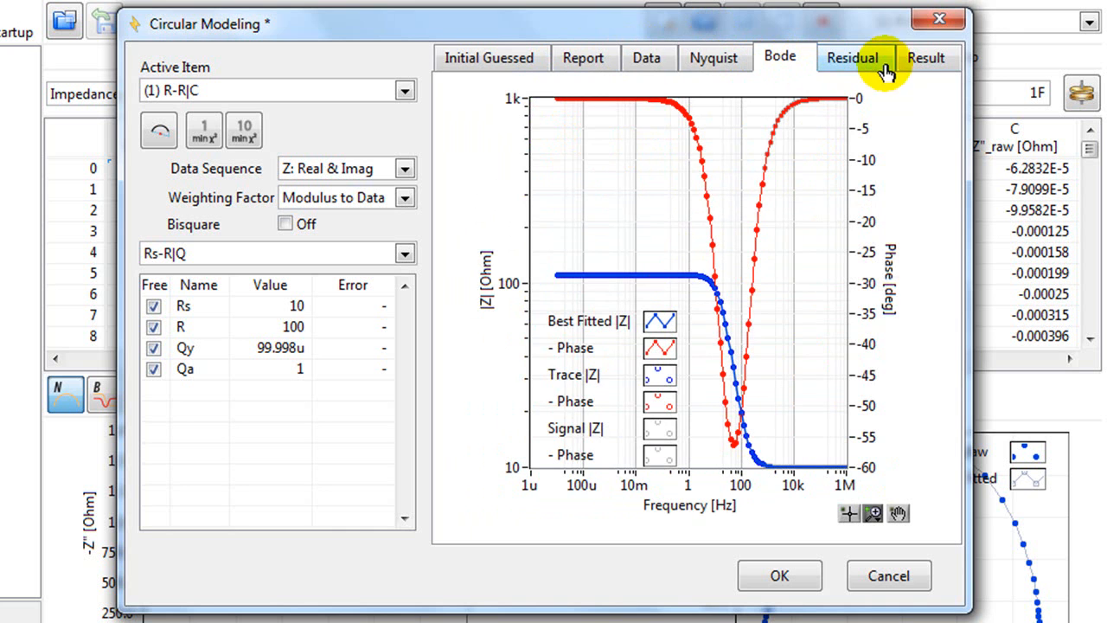
# Step: Review the Result values (Rs ≈ 10 Ω, R ≈ 100 Ω) and accept with OK
pyautogui.click(923, 57)
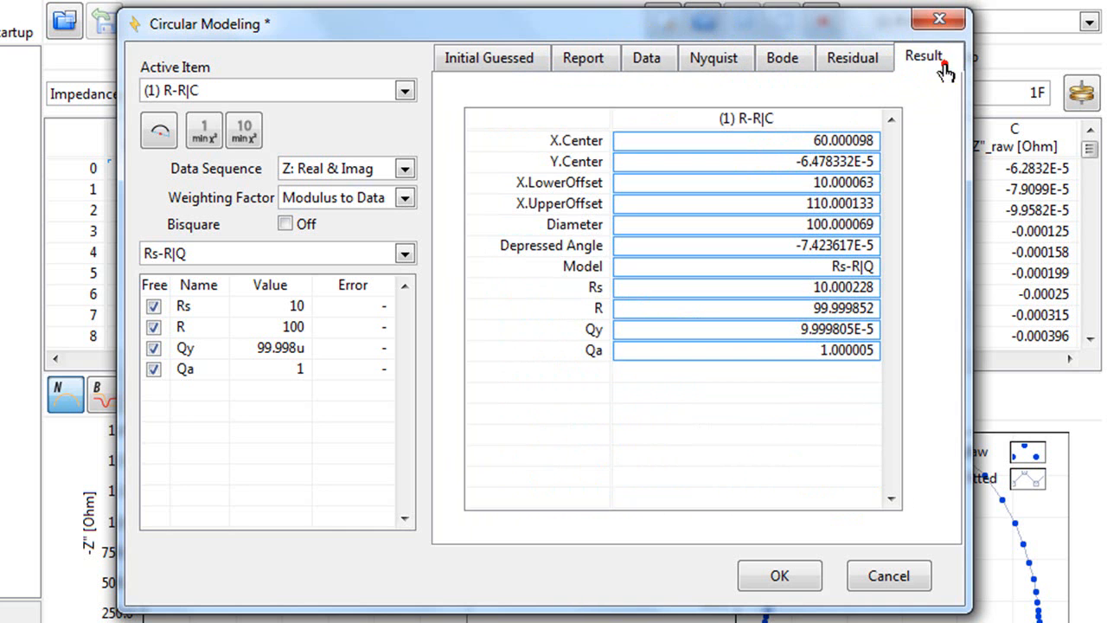
pyautogui.rightClick(683, 204)
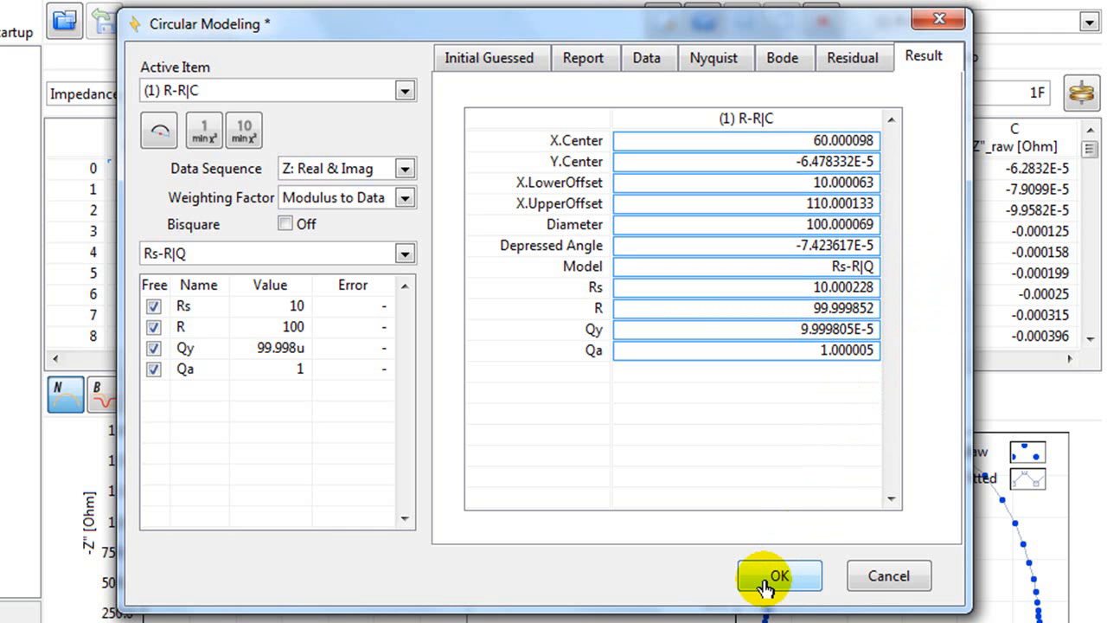
pyautogui.click(778, 574)
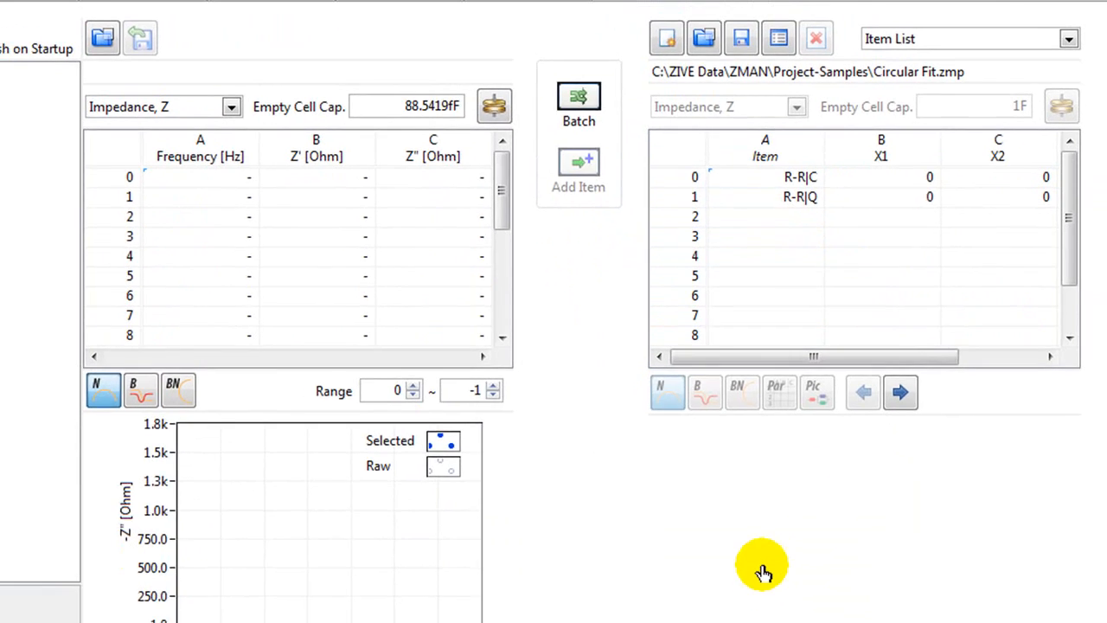